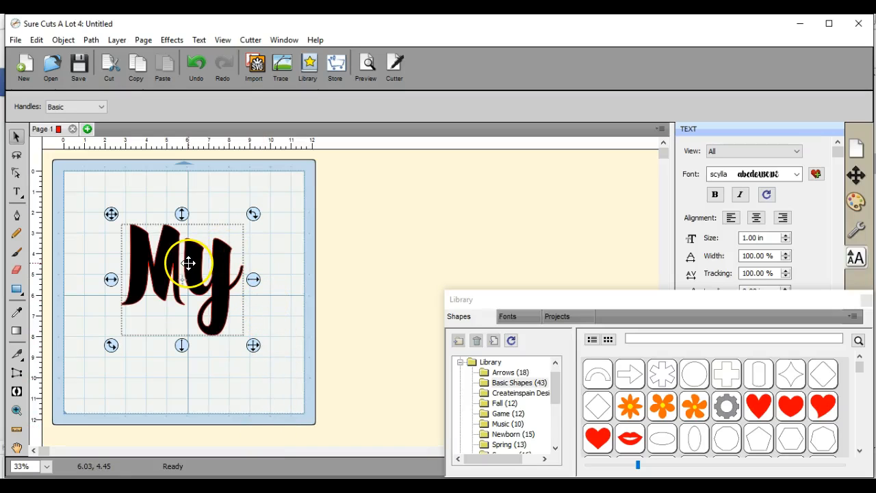
# - Select the word My and bring up the Shadow Layer (Contour Cut) effect settings
pyautogui.moveTo(189, 263); pyautogui.dragTo(134, 211)
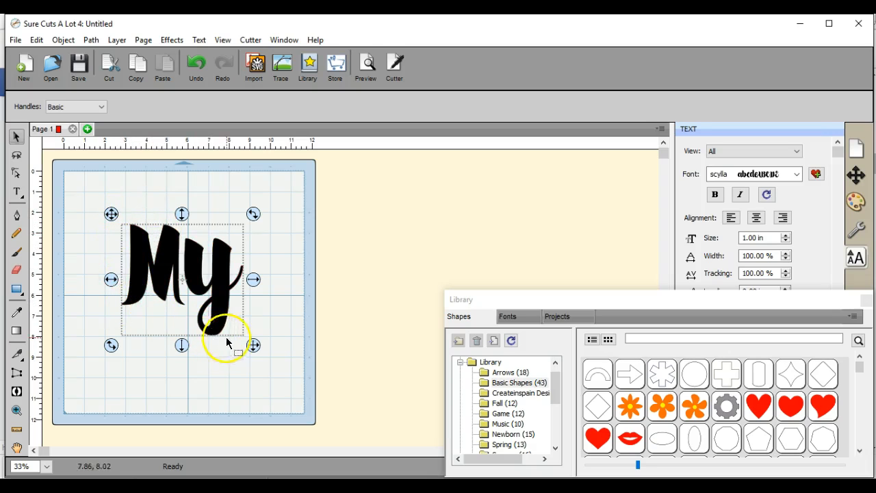
pyautogui.moveTo(230, 342); pyautogui.dragTo(219, 238)
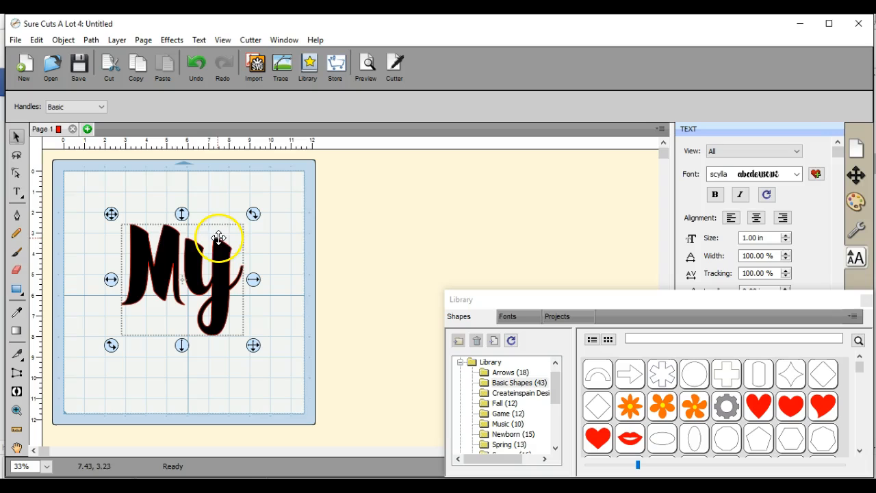
pyautogui.moveTo(228, 263)
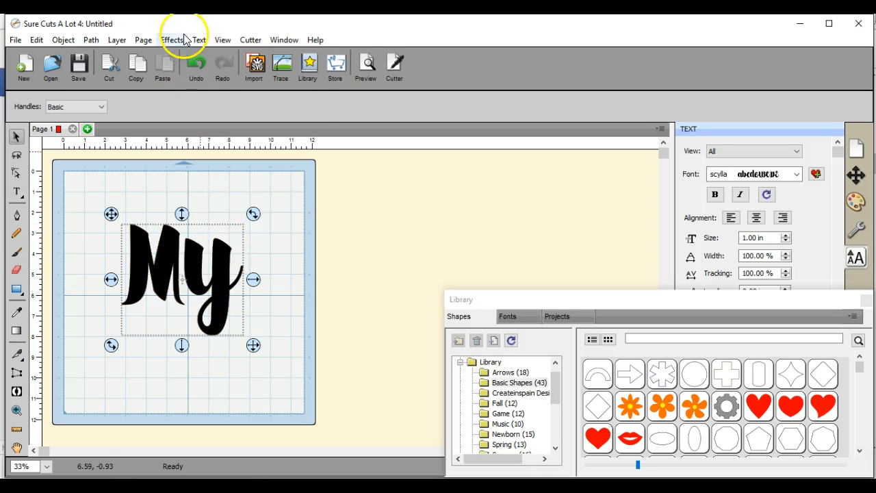
pyautogui.click(173, 40)
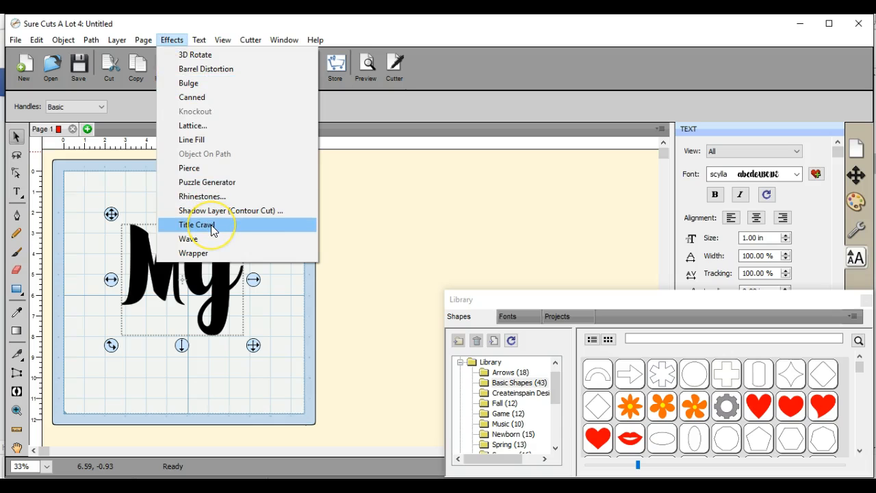
pyautogui.moveTo(219, 211)
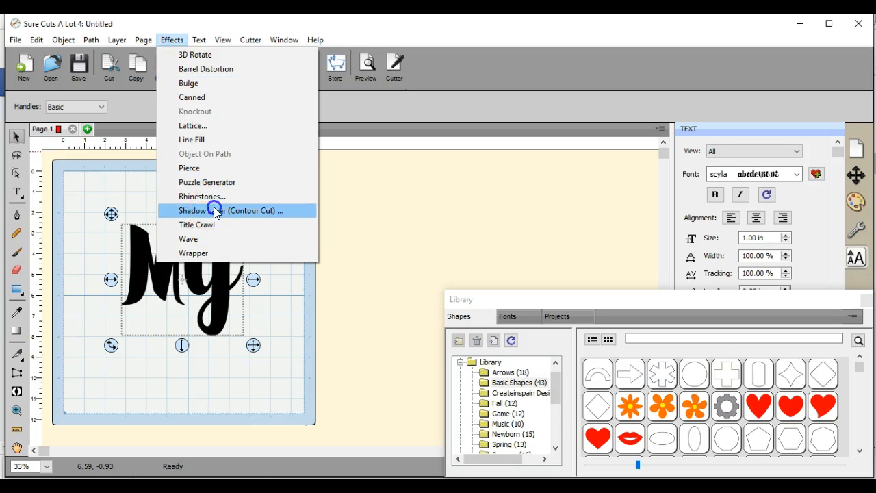
pyautogui.click(230, 211)
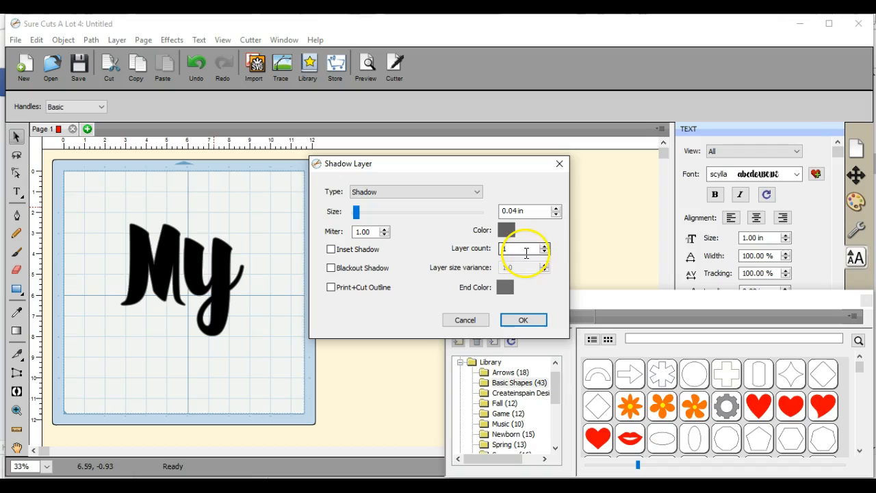
# - Raise the shadow layer count to 9 with a black end color and apply it
pyautogui.click(555, 244)
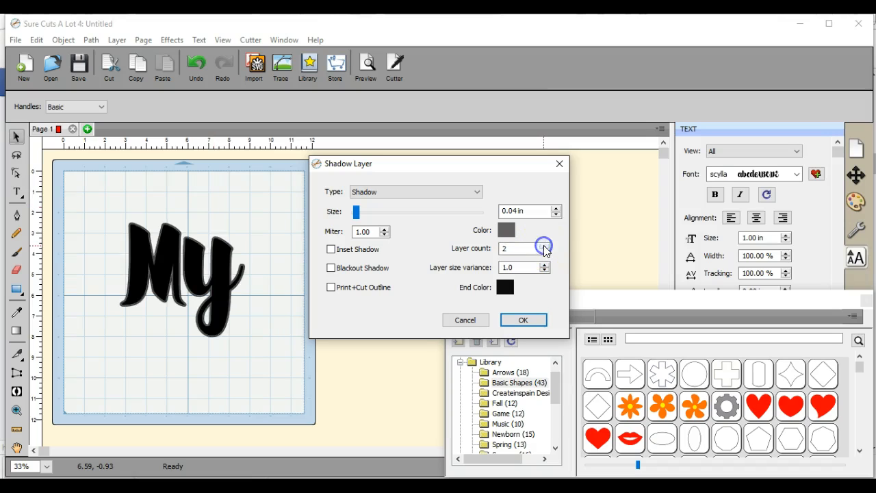
pyautogui.click(545, 244)
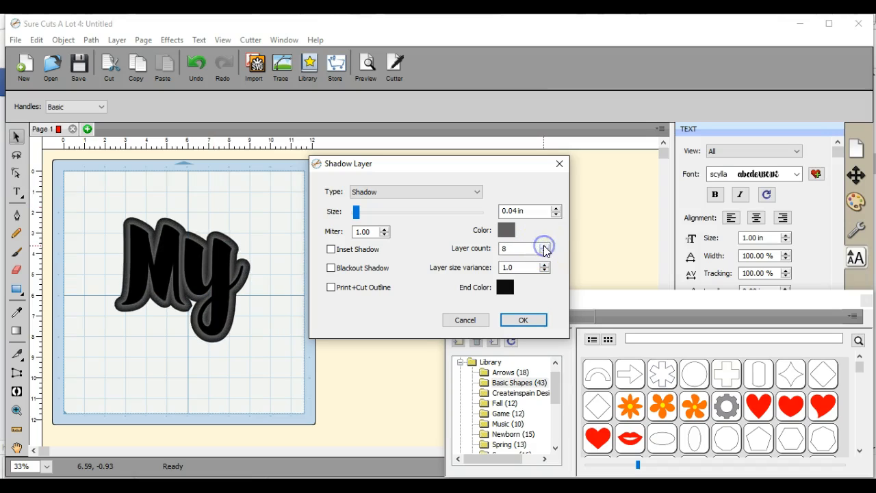
pyautogui.click(544, 244)
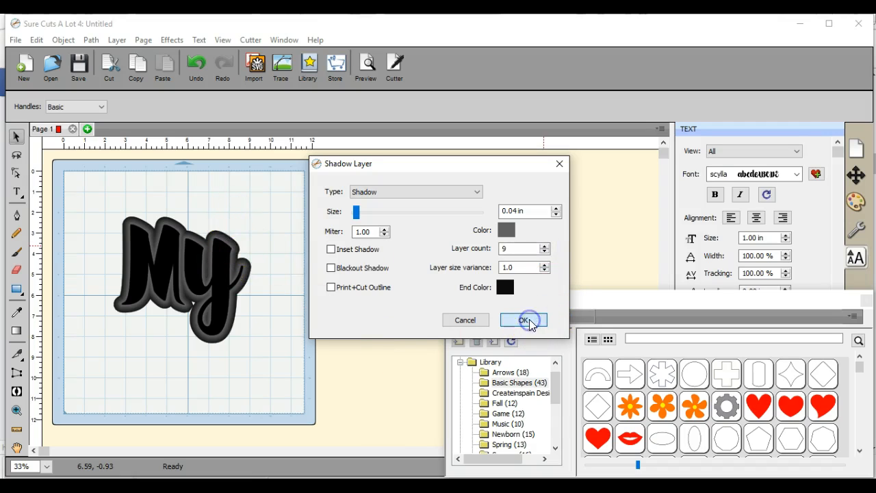
pyautogui.moveTo(312, 289)
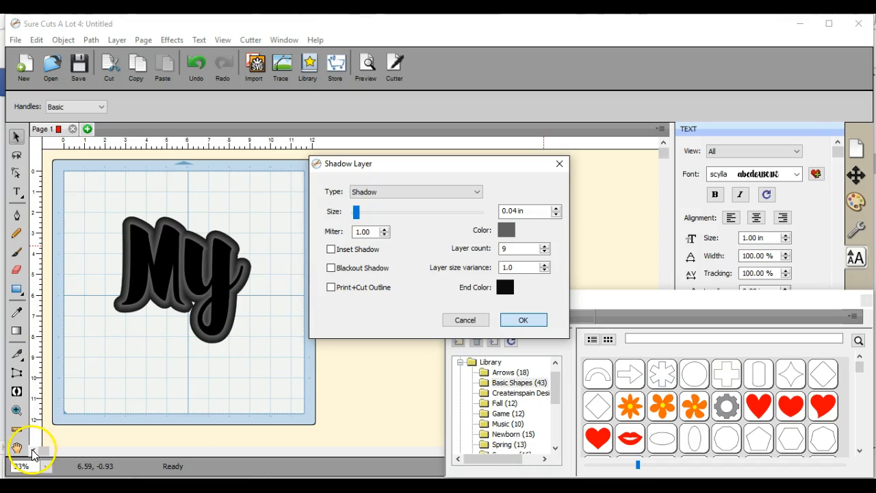
pyautogui.click(523, 320)
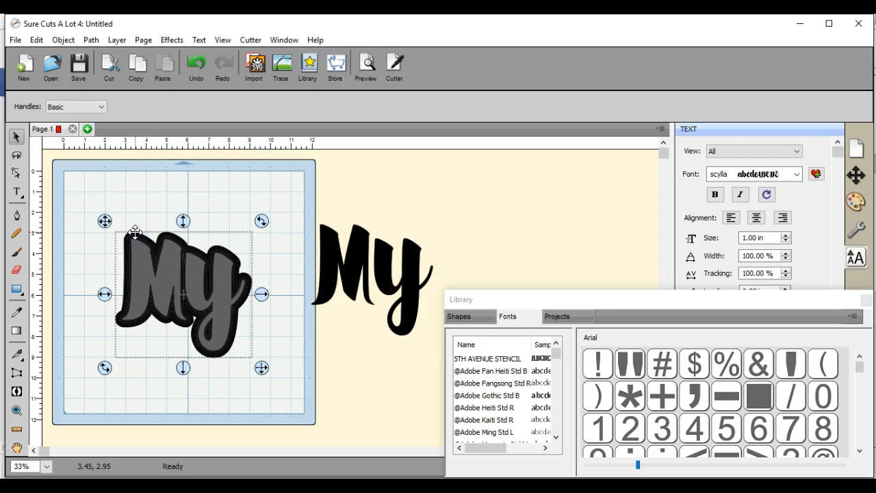
# - Bring up the Object menu to arrange the shadow group
pyautogui.click(63, 40)
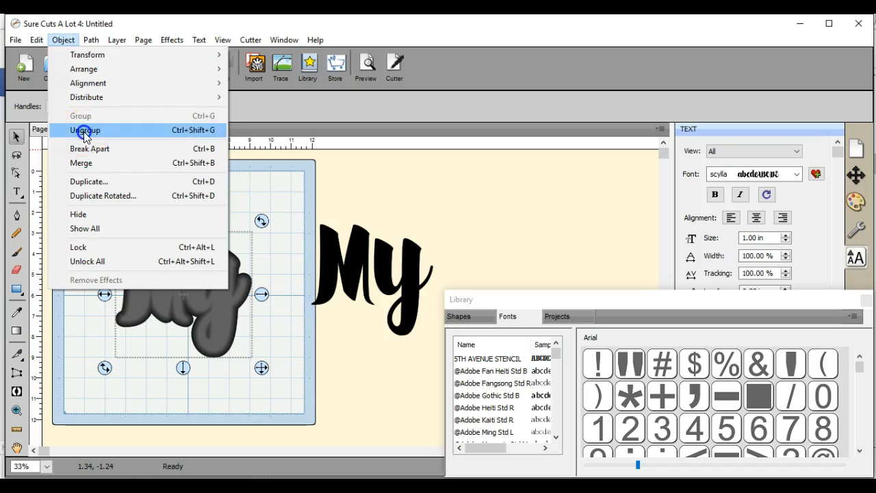
# - Ungroup the shadow into separate layers and pull one layer away from the stack
pyautogui.click(85, 130)
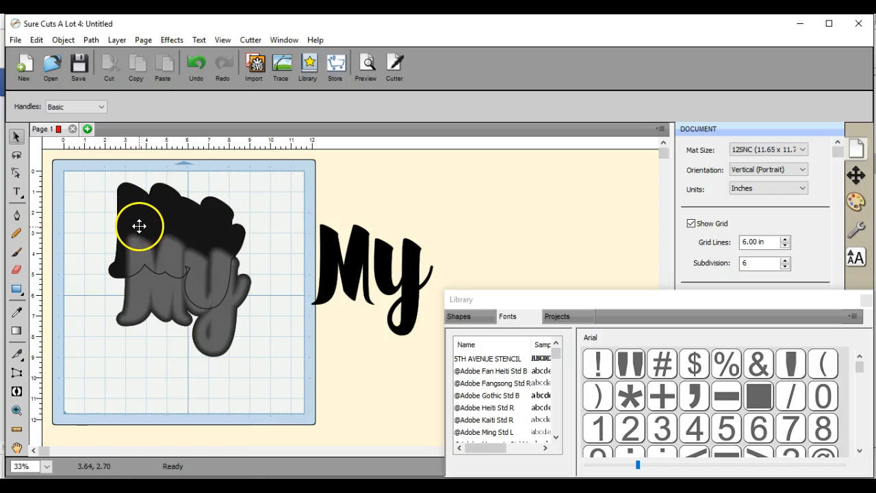
pyautogui.moveTo(140, 226); pyautogui.dragTo(134, 324)
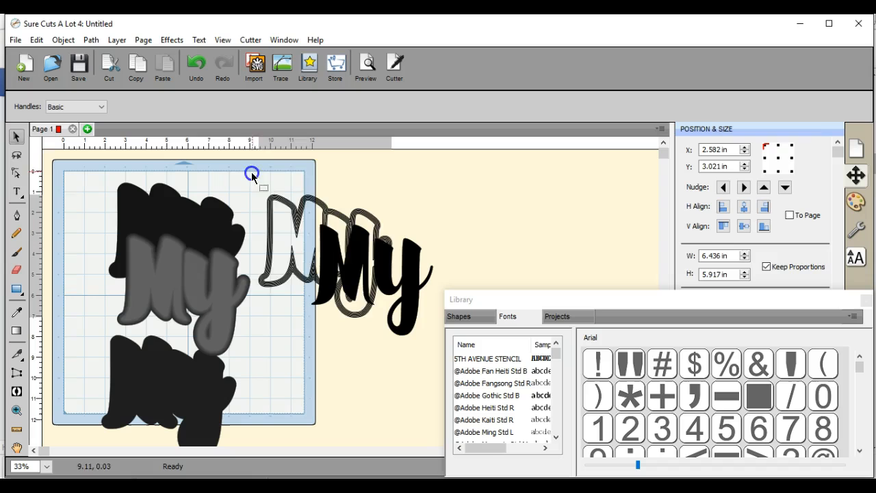
pyautogui.rightClick(298, 202)
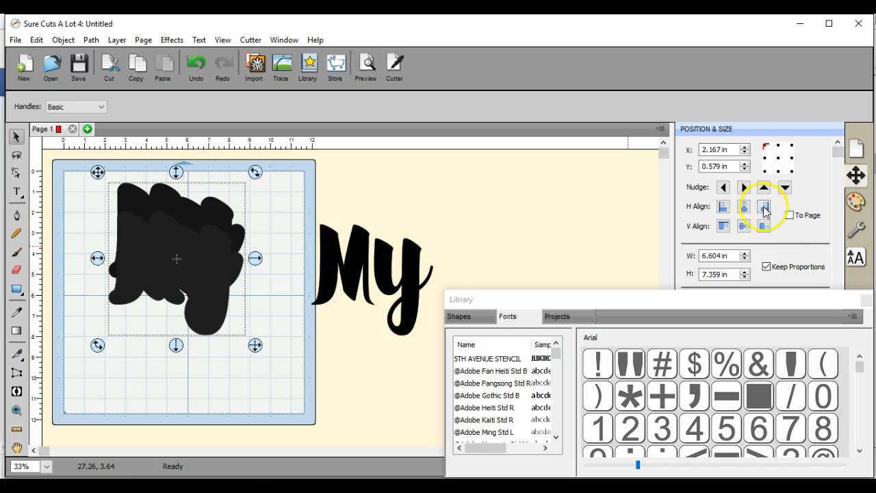
# - Align the outline shapes horizontally so they stack on top of one another
pyautogui.click(744, 226)
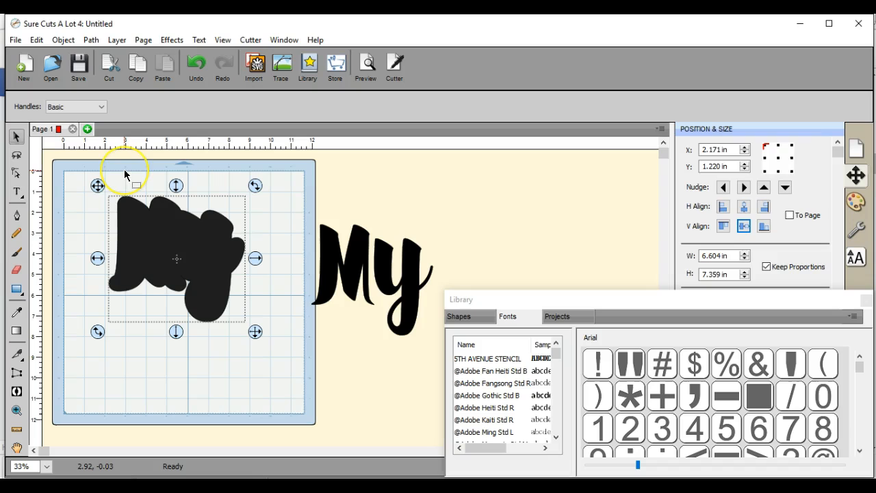
pyautogui.click(91, 40)
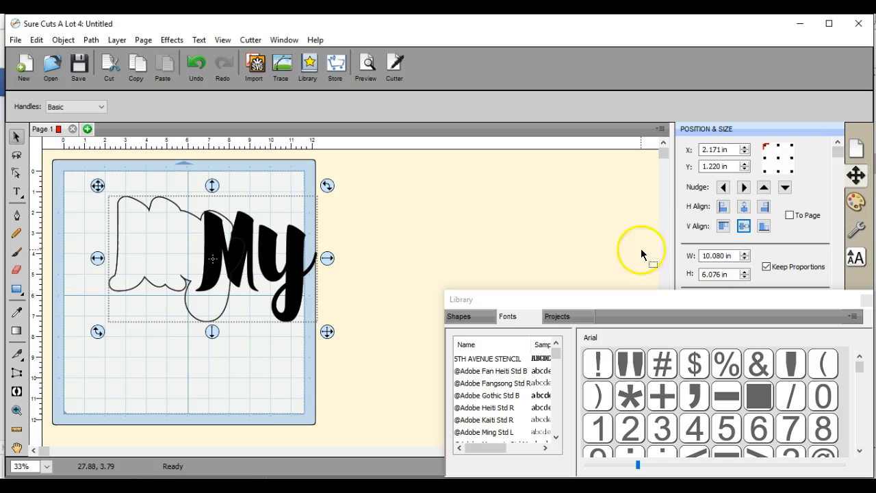
# - Center the black My inside the outline shape, then deselect the shapes
pyautogui.click(745, 225)
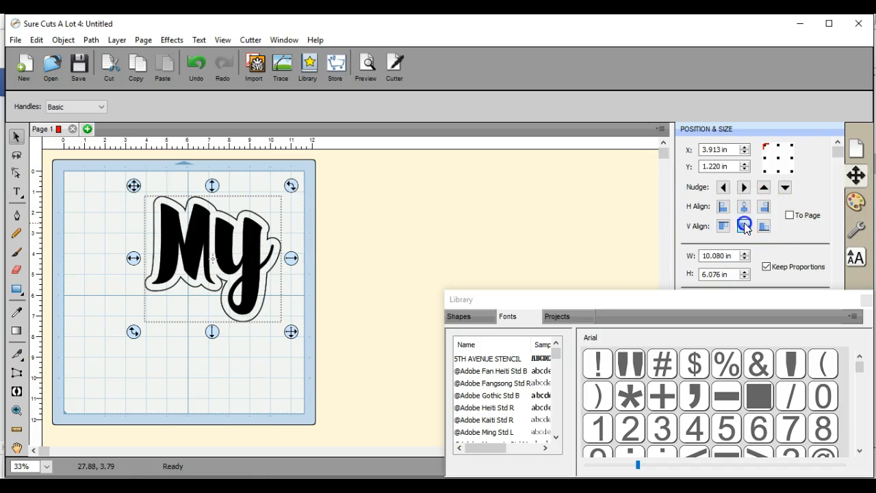
pyautogui.click(317, 336)
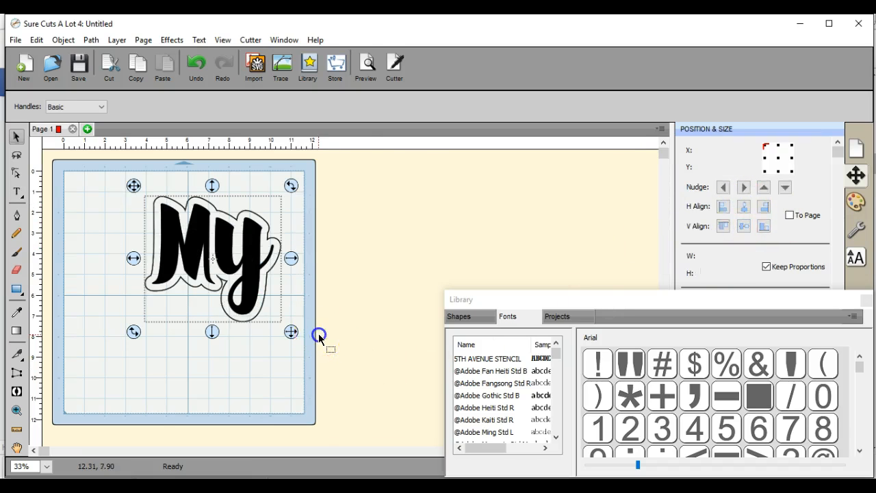